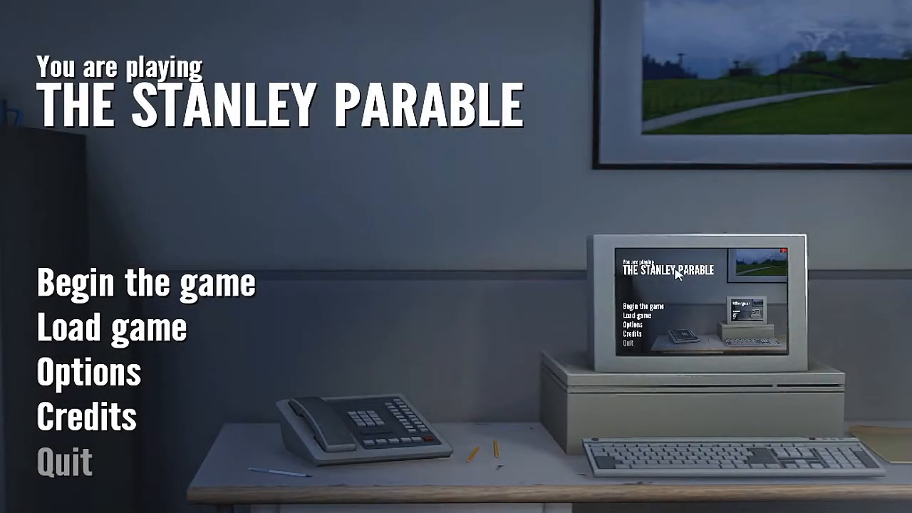
{"action": "mouse_move", "coordinate": [530, 251]}
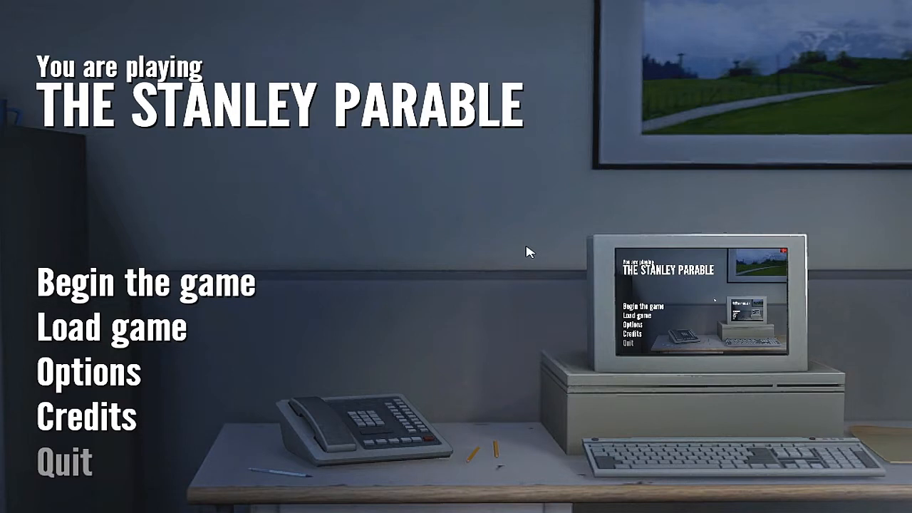
{"action": "mouse_move", "coordinate": [435, 171]}
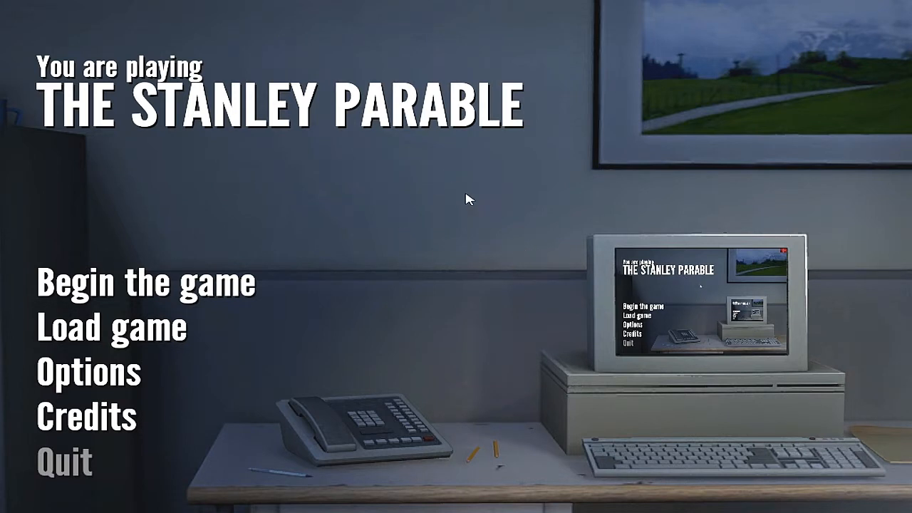
- Open the developer console with the tilde key and enter the sv_cheats 1 command
{"action": "key", "text": "`"}
{"action": "type", "text": "sv_cheats"}
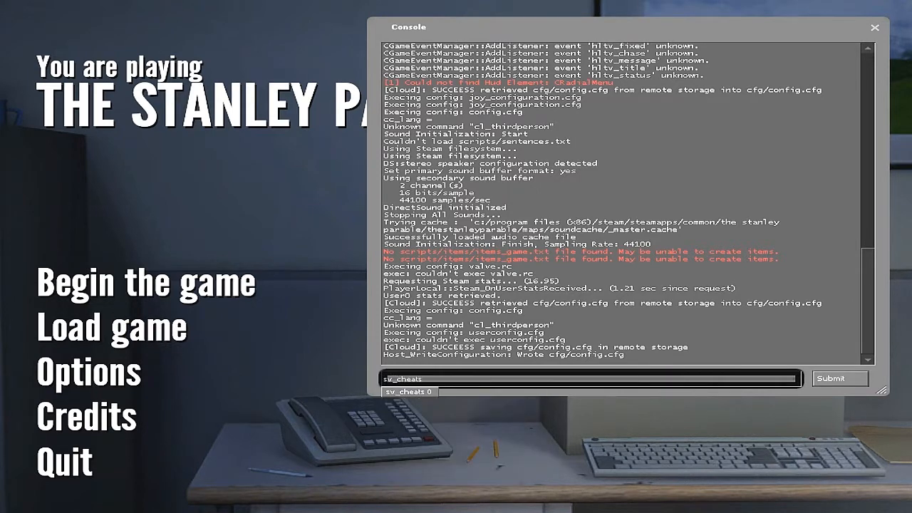
{"action": "type", "text": "1"}
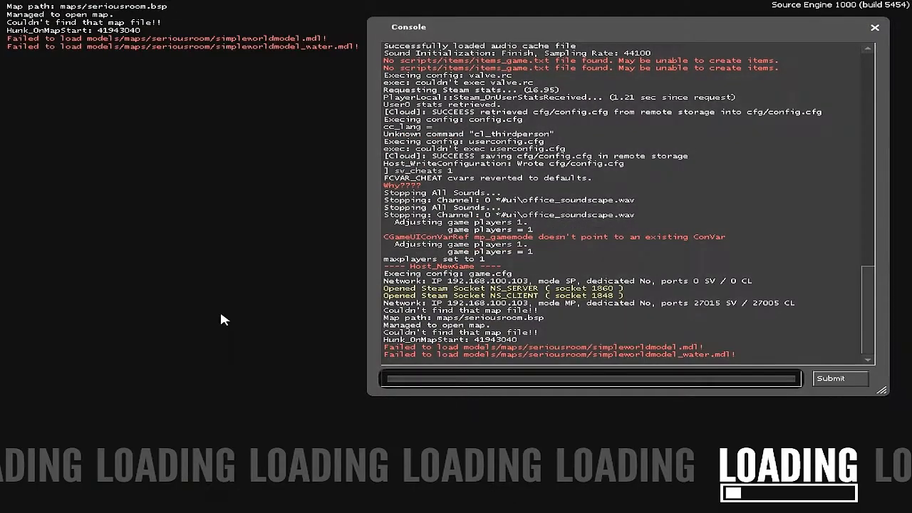
{"action": "mouse_move", "coordinate": [885, 39]}
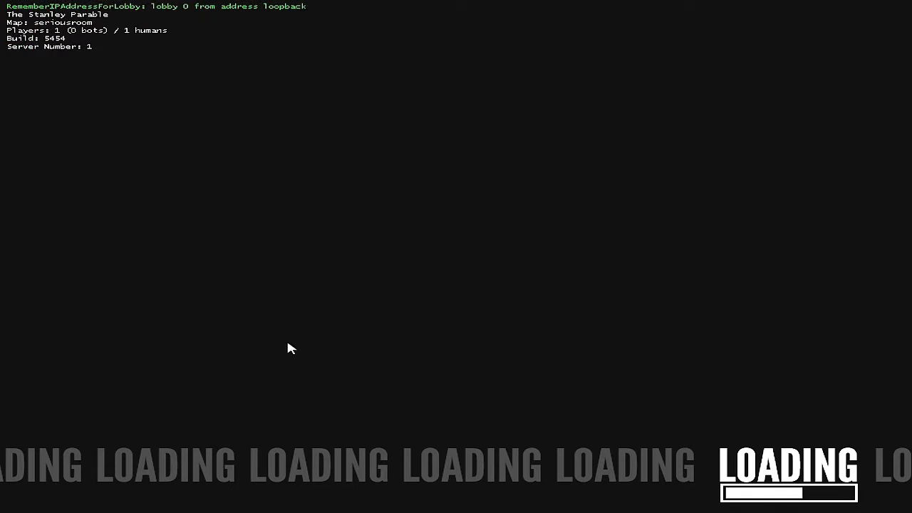
{"action": "mouse_move", "coordinate": [687, 301]}
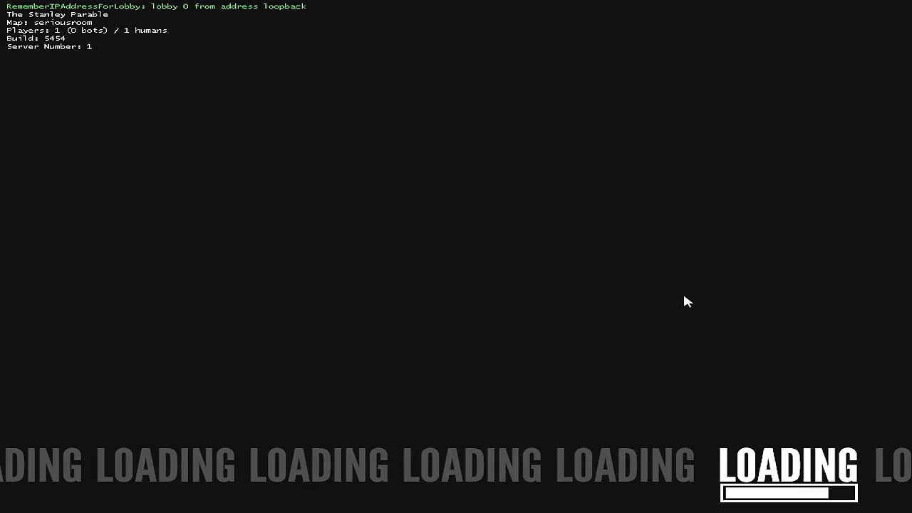